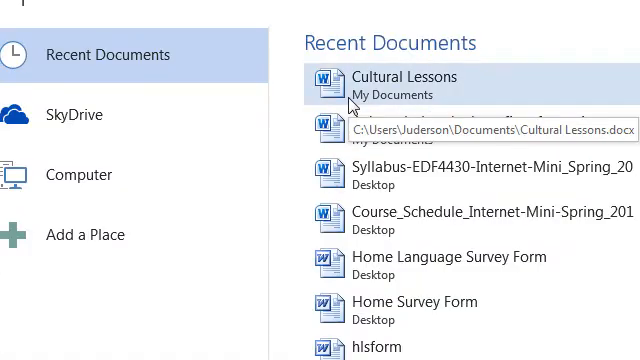
Open the Cultural Lessons document from Recent Documents and view its Preliterate definition.
click(404, 78)
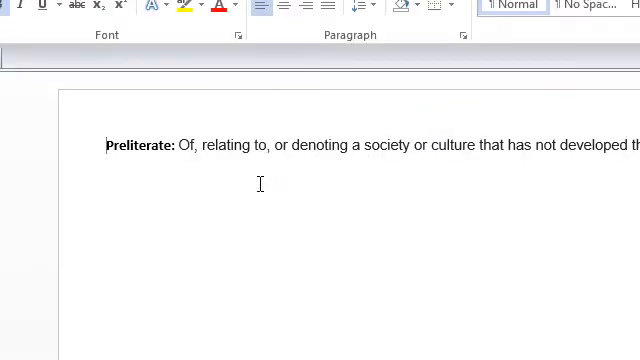
scroll(up, 3)
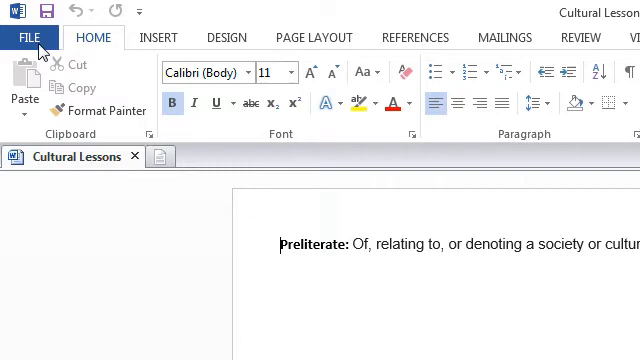
Begin a Save As of the document via the File menu.
click(28, 36)
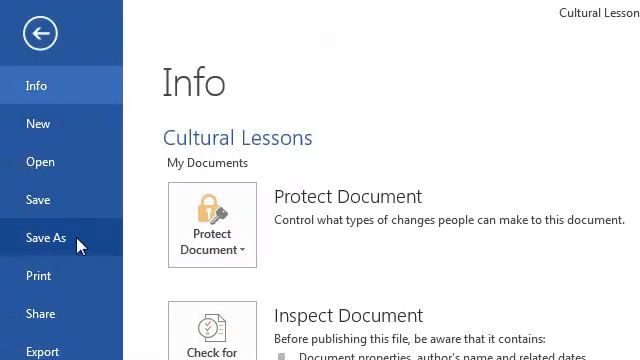
click(44, 238)
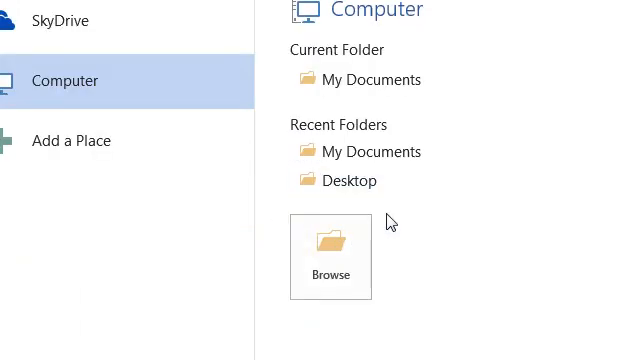
Choose the computer as destination and set the save format to PDF.
click(332, 256)
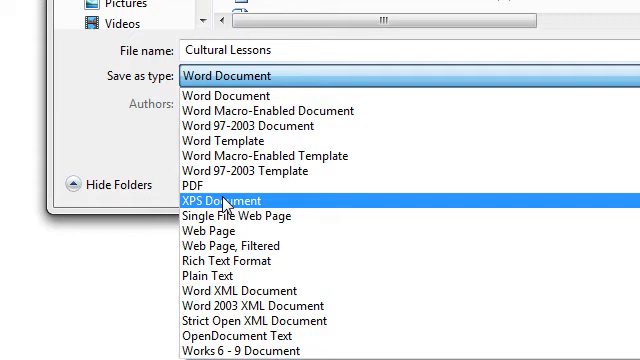
mouse_move(224, 188)
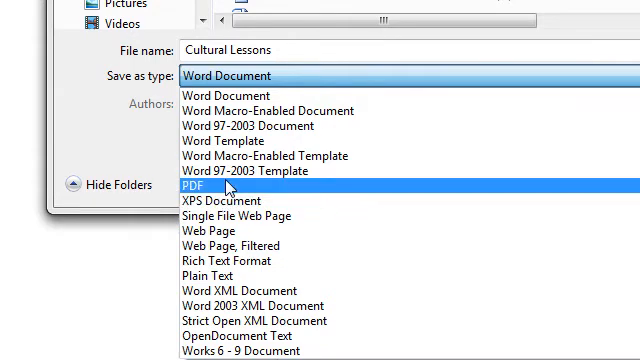
click(198, 186)
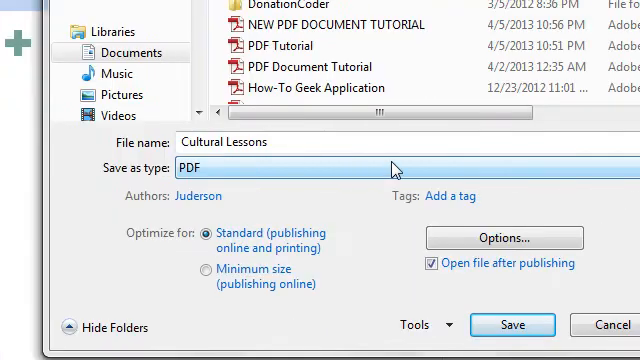
click(400, 164)
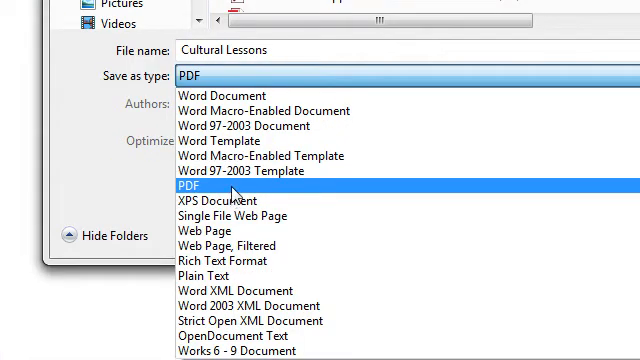
click(196, 184)
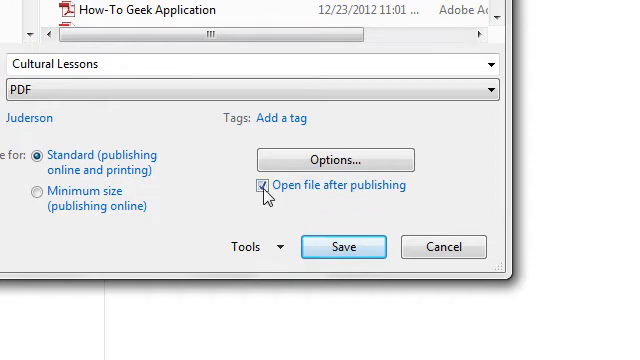
Keep 'Open file after publishing' on and start renaming the file to 'Tech PDF Tutorial'.
click(264, 186)
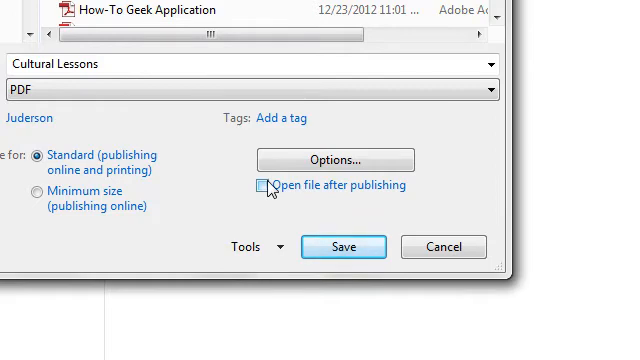
click(264, 186)
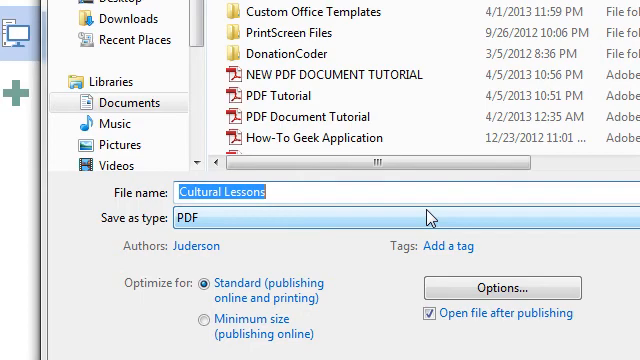
text(Tec)
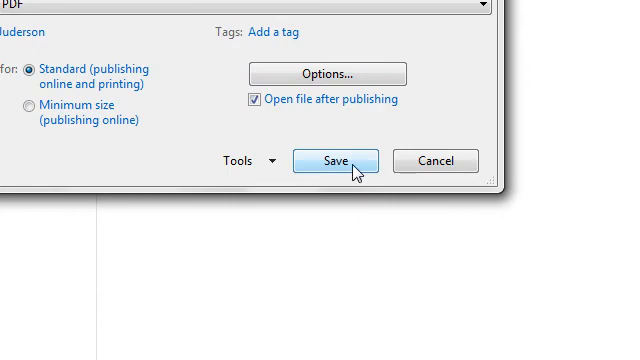
Save 'Tech PDF Tutorial.pdf' so it opens in Adobe Reader.
click(334, 160)
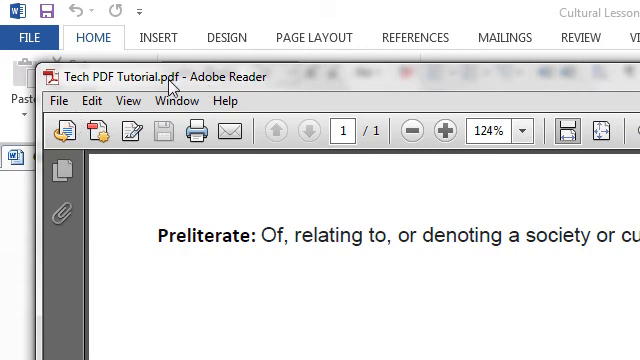
mouse_move(332, 96)
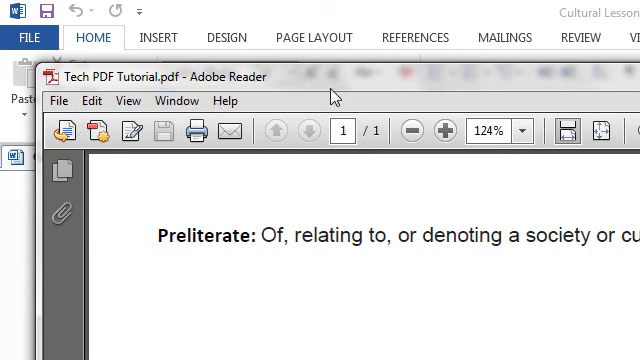